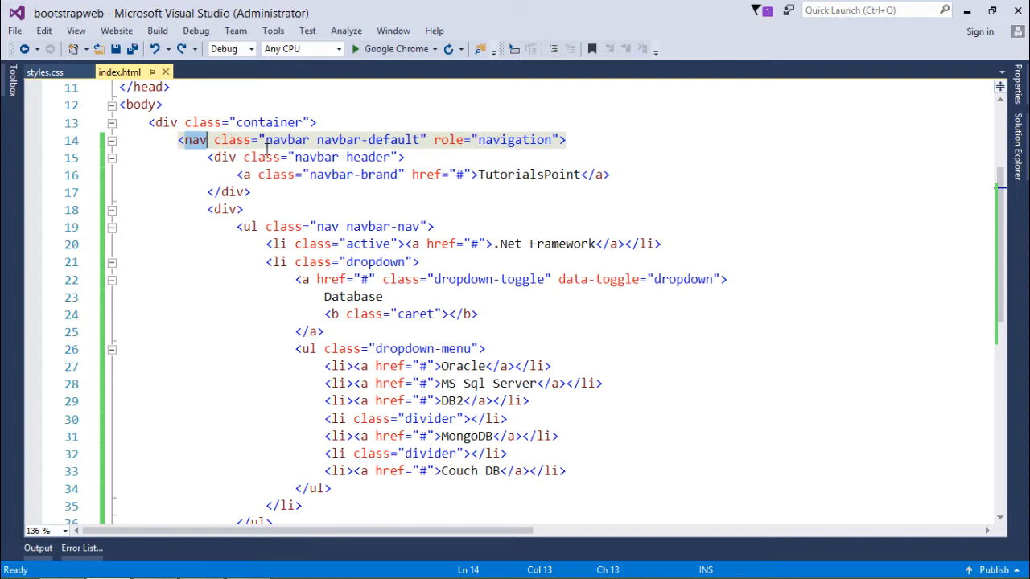
- Review the nav tag, navbar-header class and TutorialsPoint brand text in index.html
double_click(287, 139)
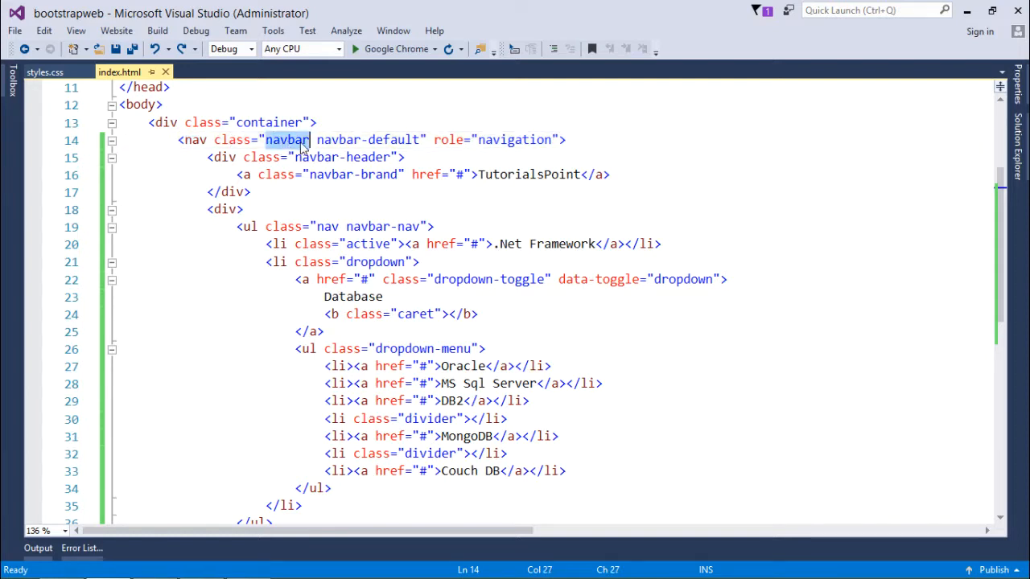
mouse_move(193, 139)
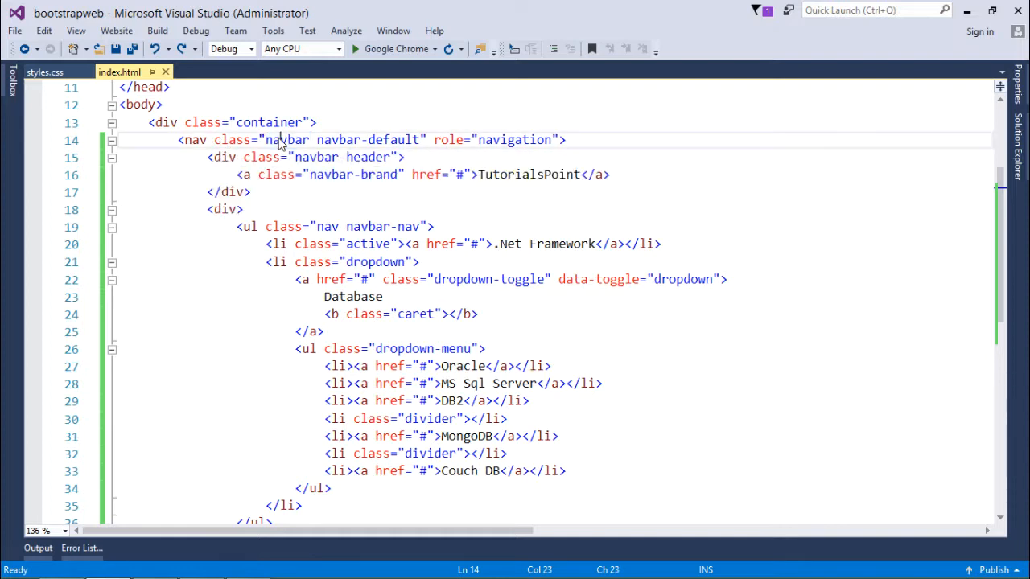
left_click(346, 138)
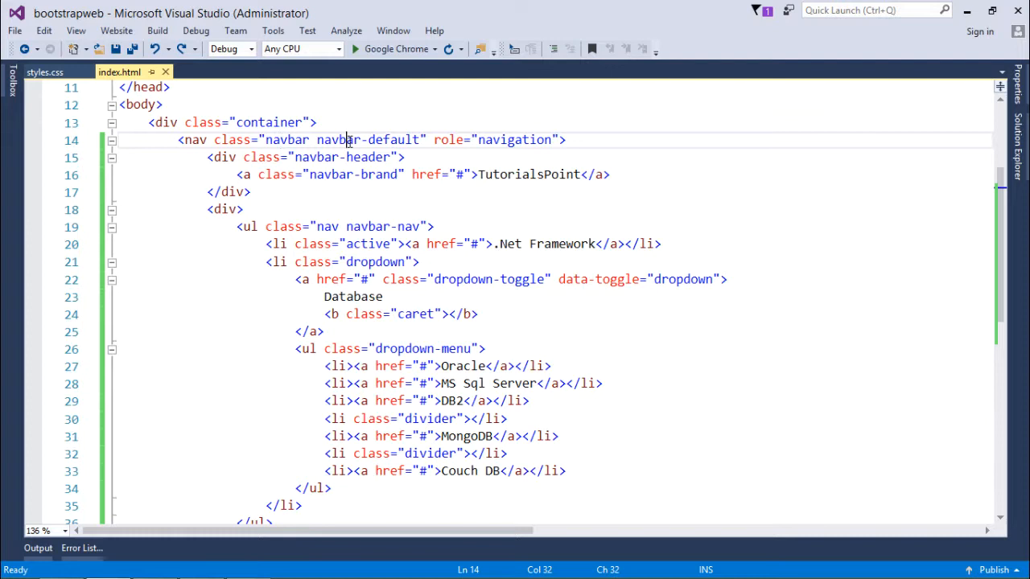
left_click(396, 138)
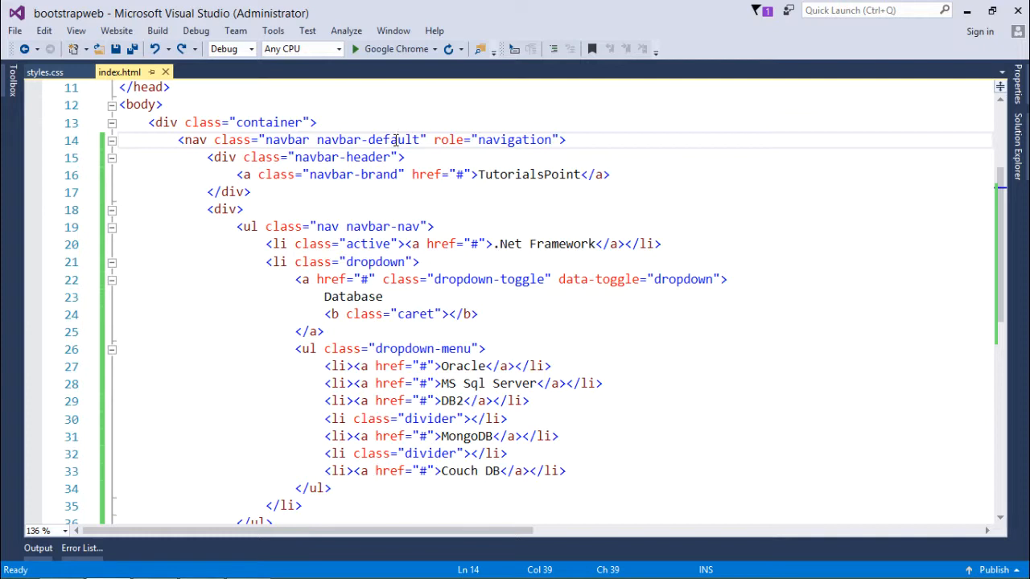
mouse_move(386, 162)
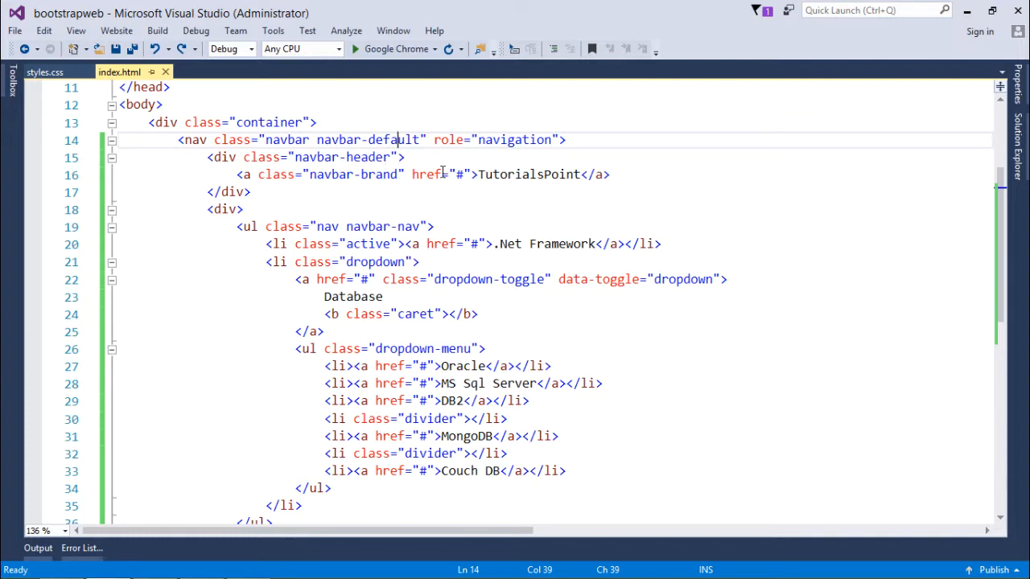
mouse_move(222, 158)
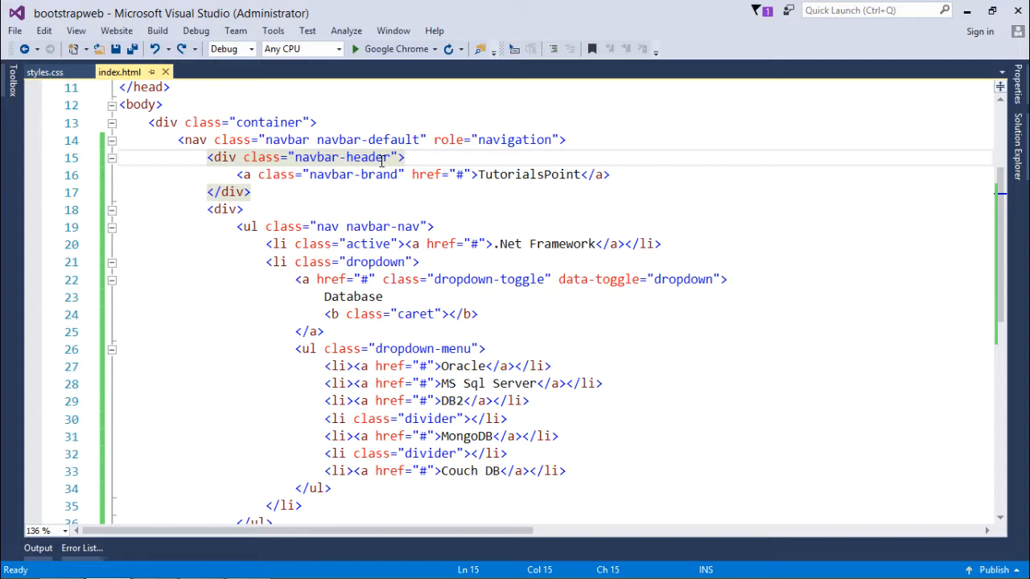
double_click(367, 158)
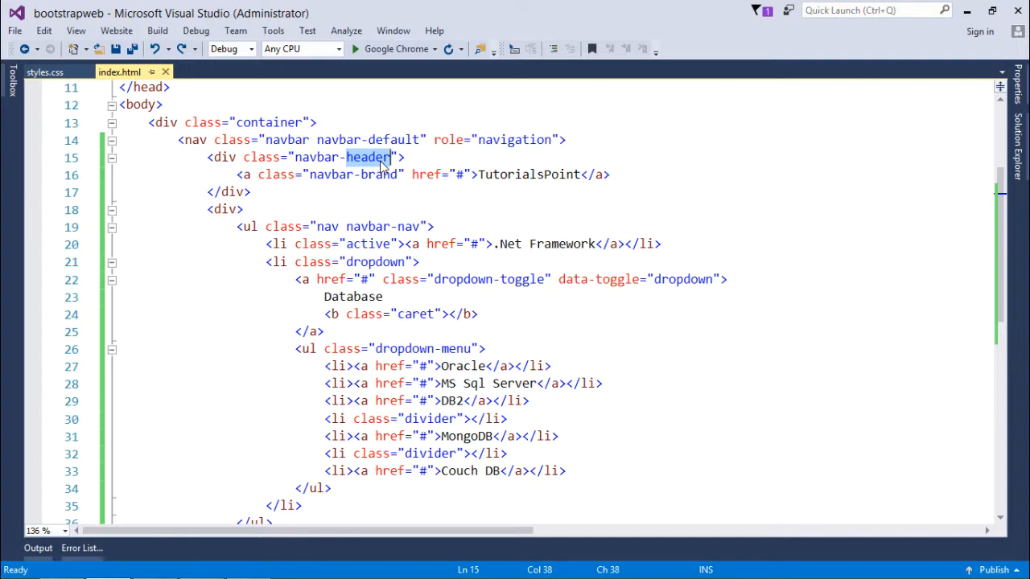
mouse_move(428, 175)
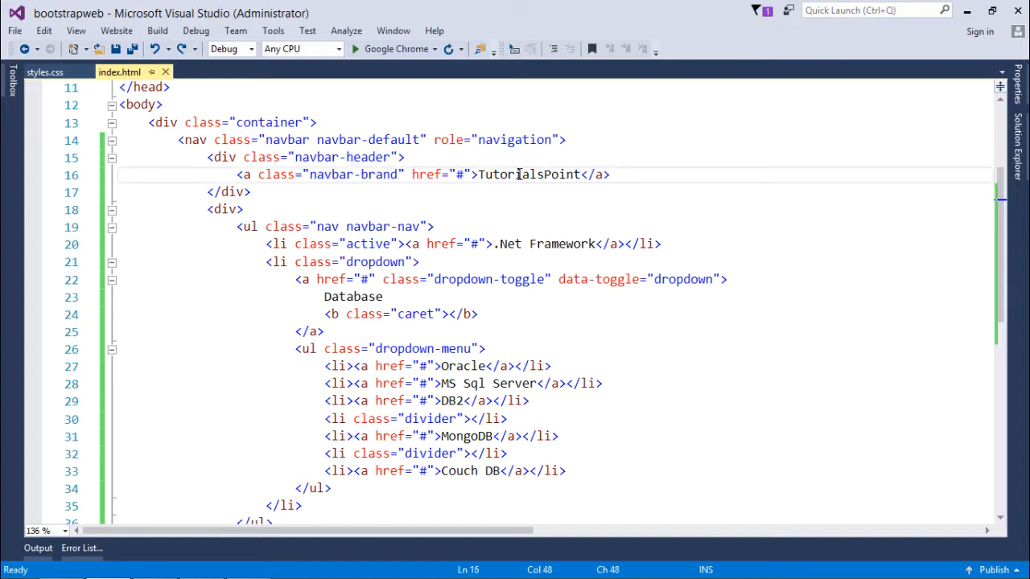
double_click(528, 173)
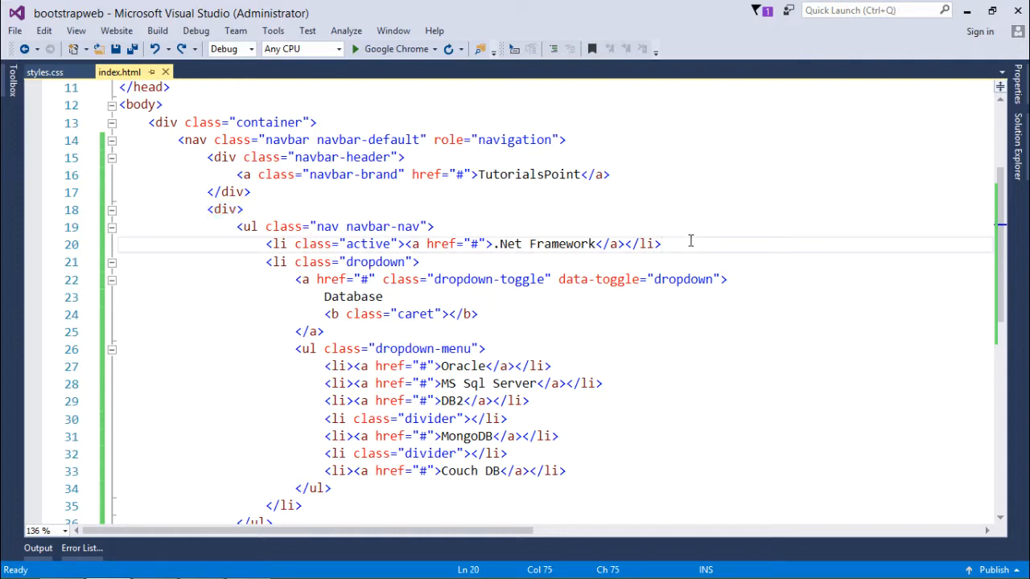
- Add a blank line after the .Net Framework item and rename the dropdown label to 'Databases'
key("Enter")
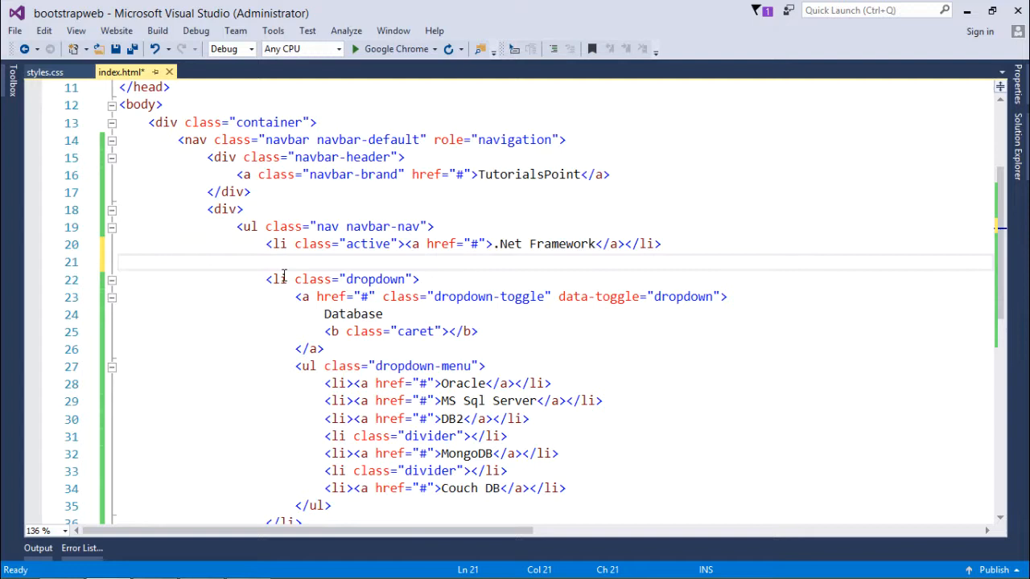
double_click(563, 245)
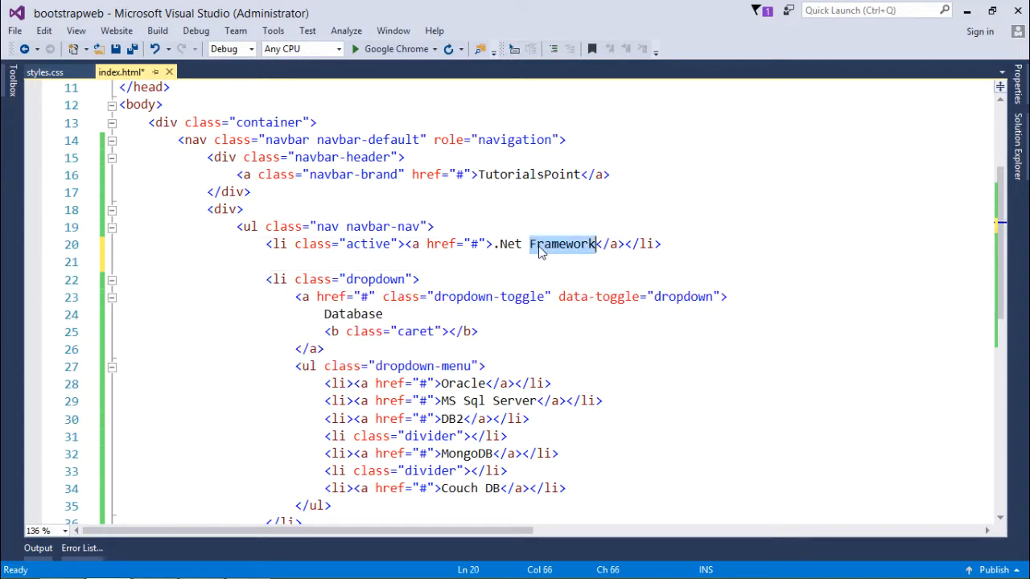
double_click(352, 314)
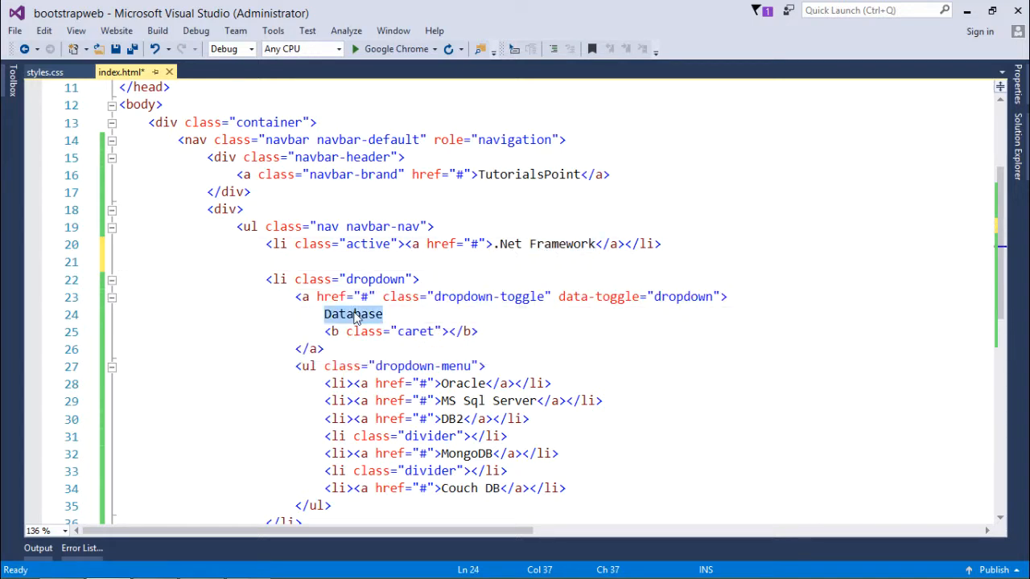
type("s")
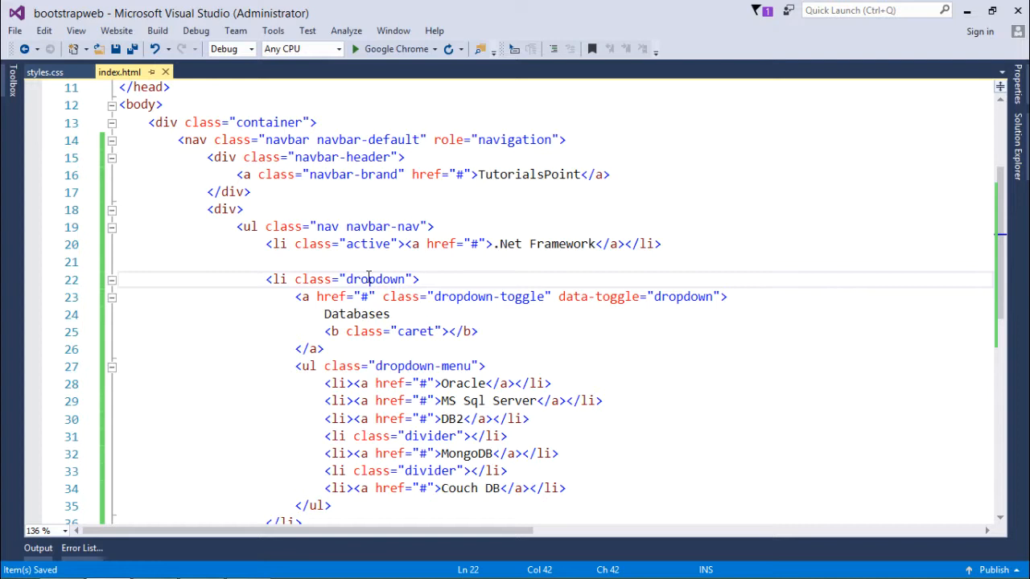
left_click(276, 280)
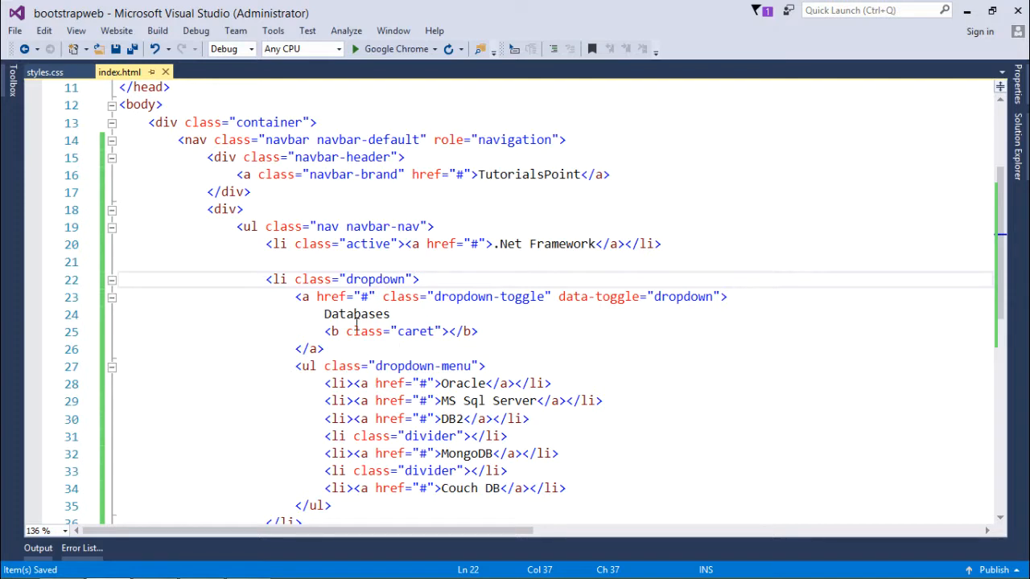
left_click(344, 314)
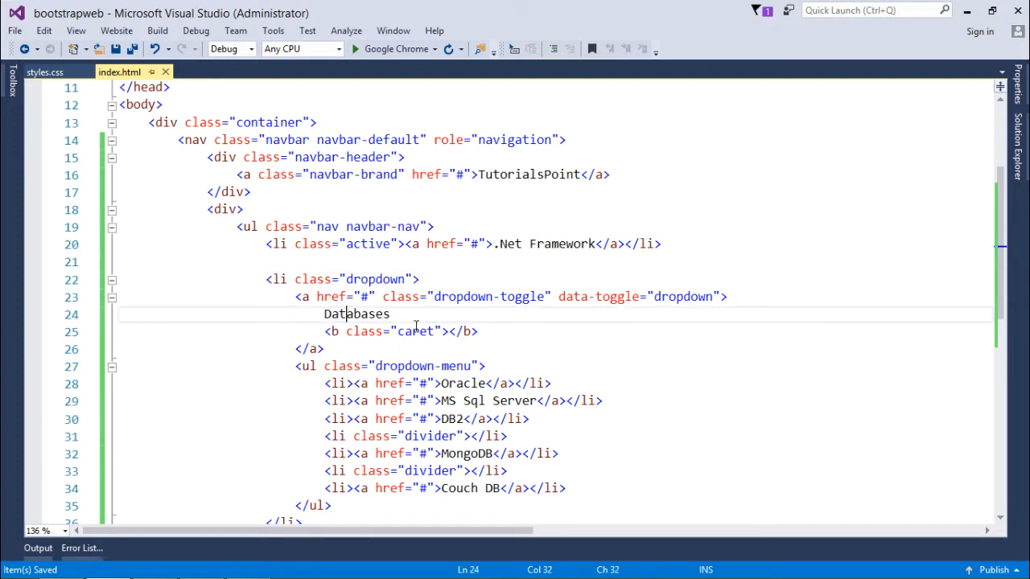
double_click(415, 331)
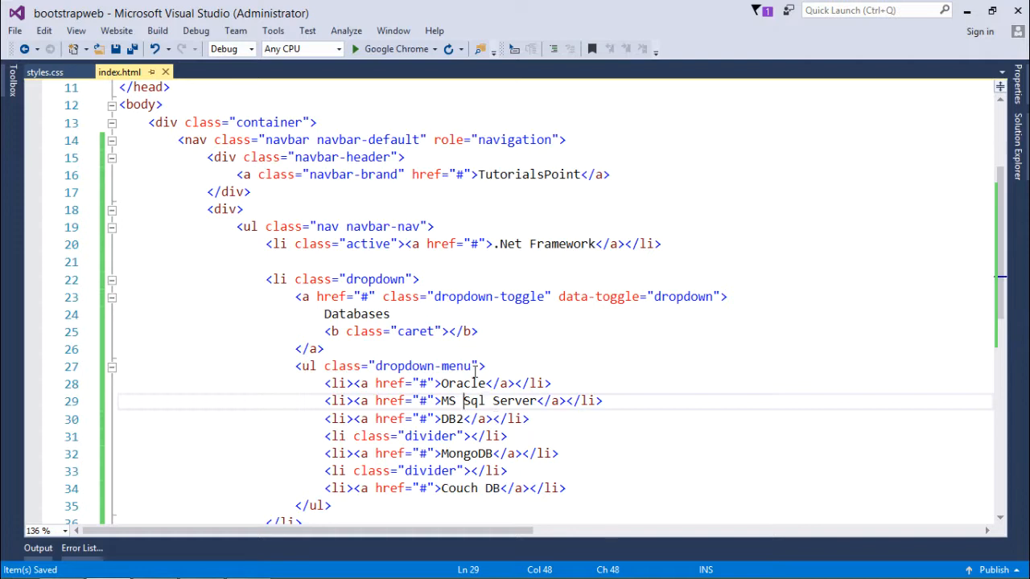
- Build the site and launch index.html in Google Chrome for debugging
left_click(354, 48)
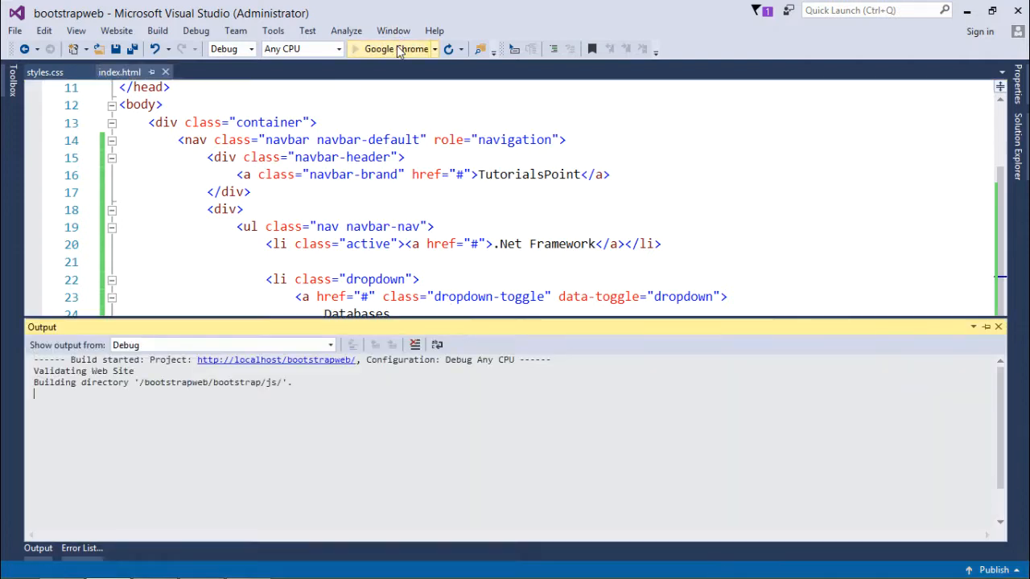
left_click(378, 48)
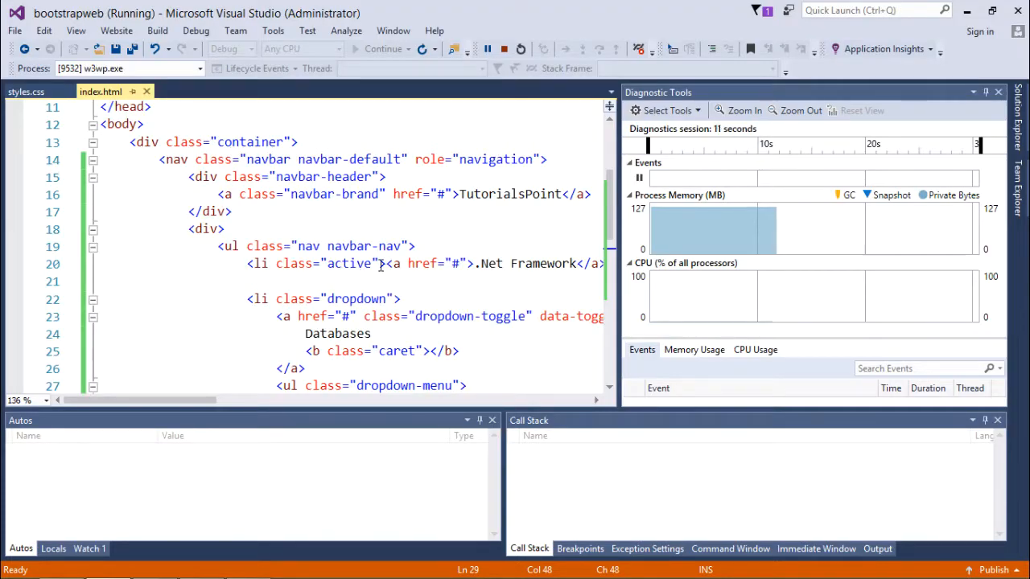
double_click(348, 263)
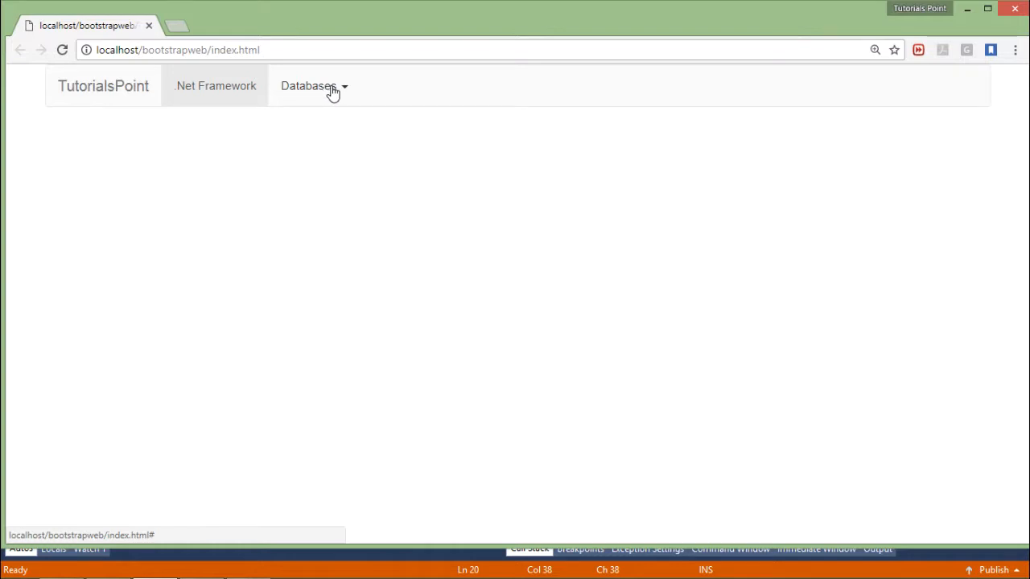
left_click(312, 87)
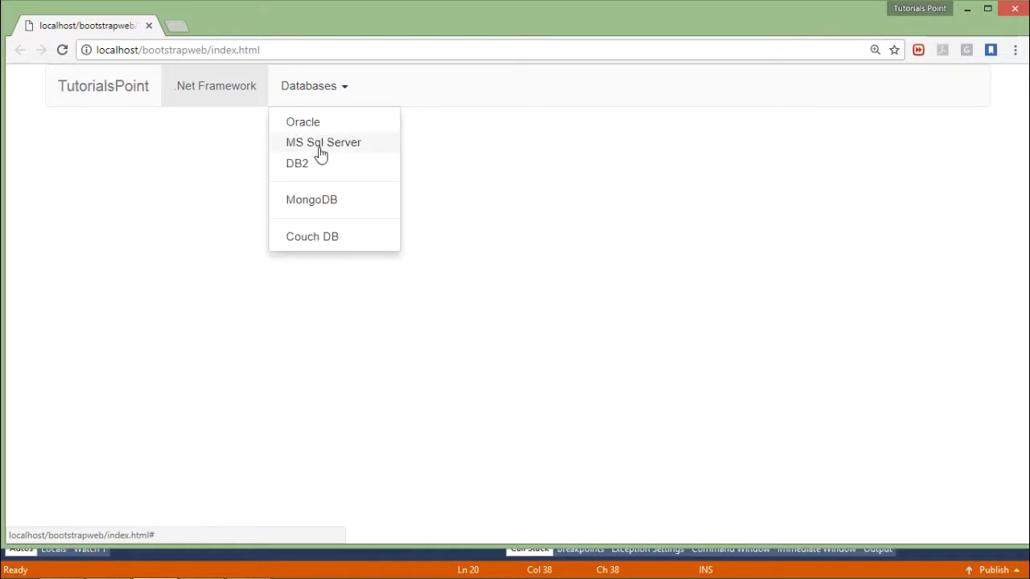
mouse_move(328, 180)
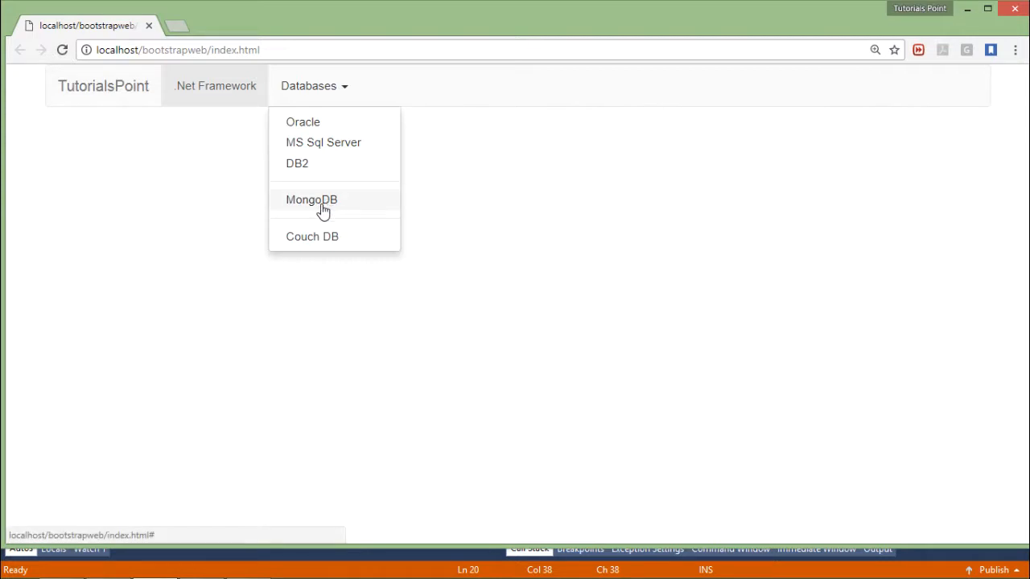
left_click(312, 199)
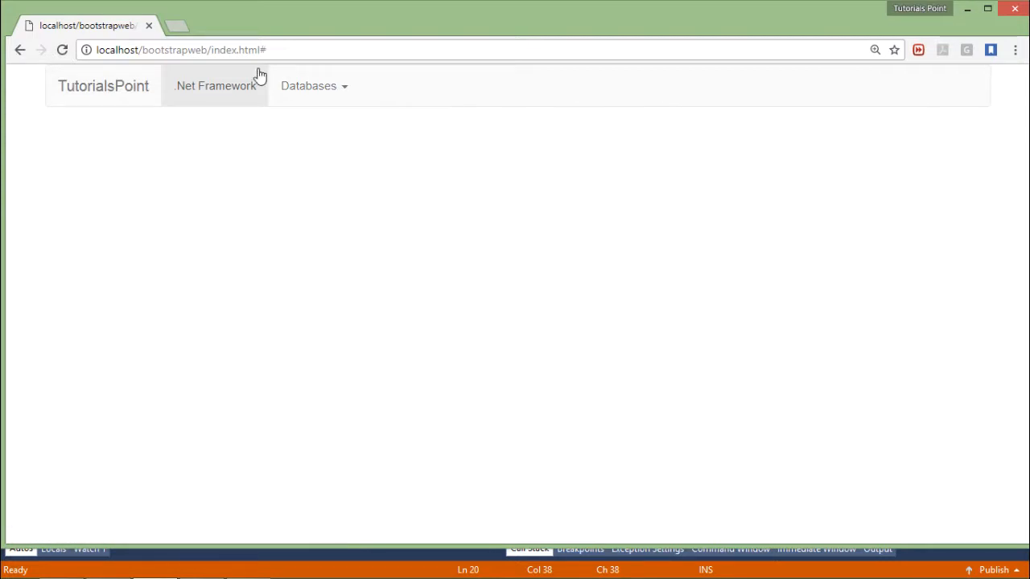
mouse_move(415, 110)
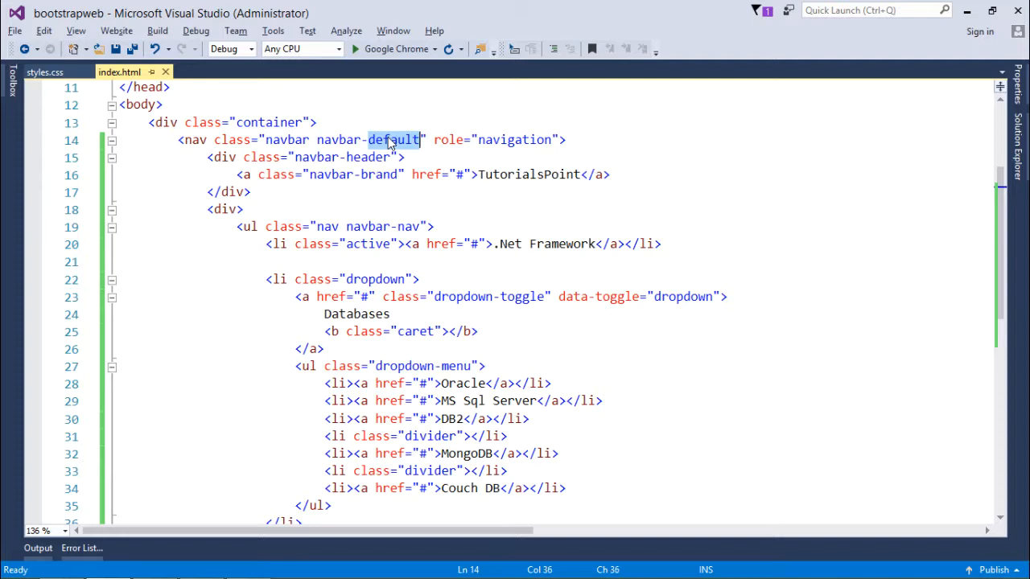
- Change the navbar class to navbar-inverse and relaunch the page in Chrome
type("inverse")
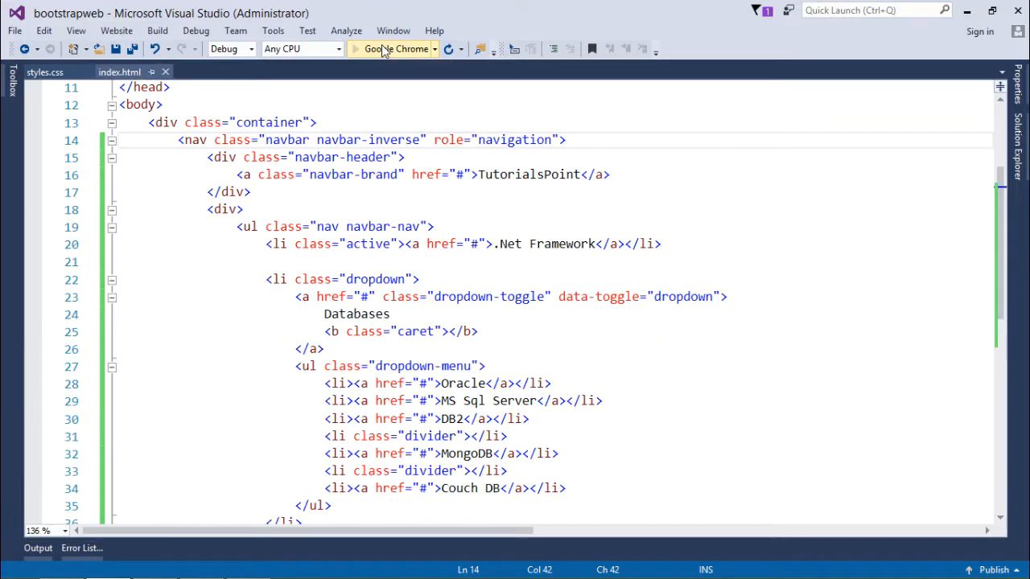
left_click(396, 48)
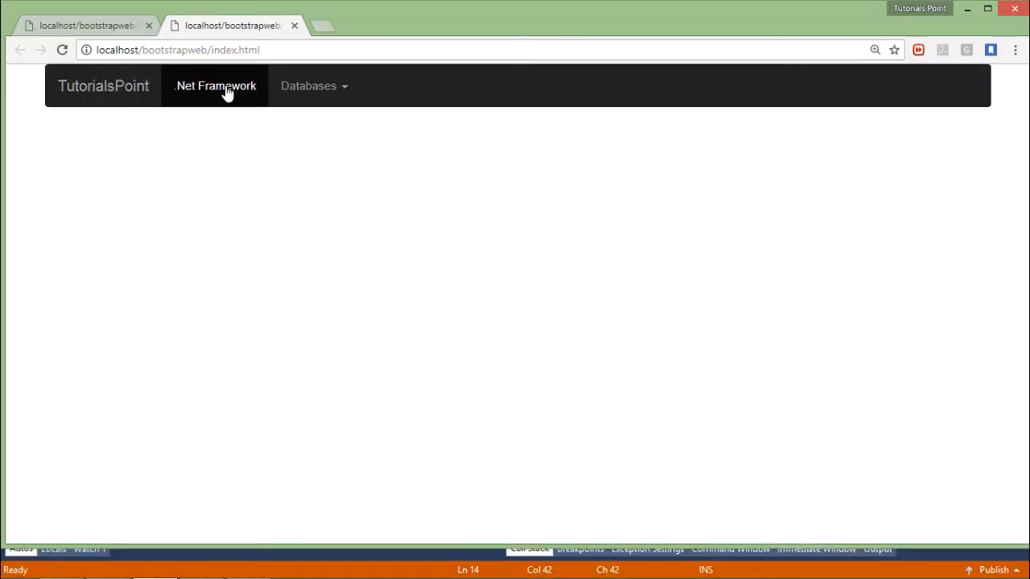
left_click(309, 87)
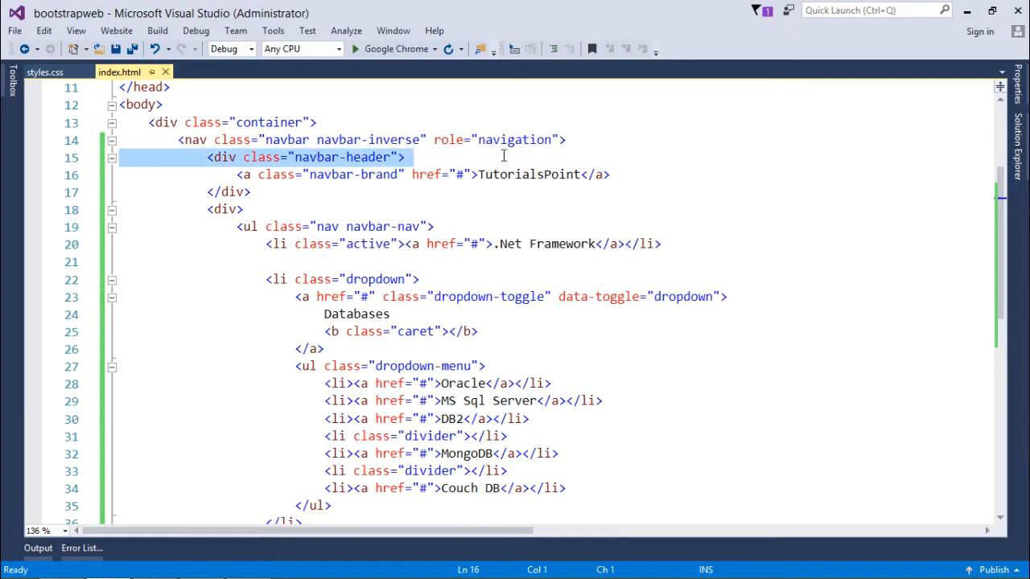
- Review the navbar-default, navbar-header, toggle button and TutorialsPoint brand markup of the collapsible navbar
left_click(554, 138)
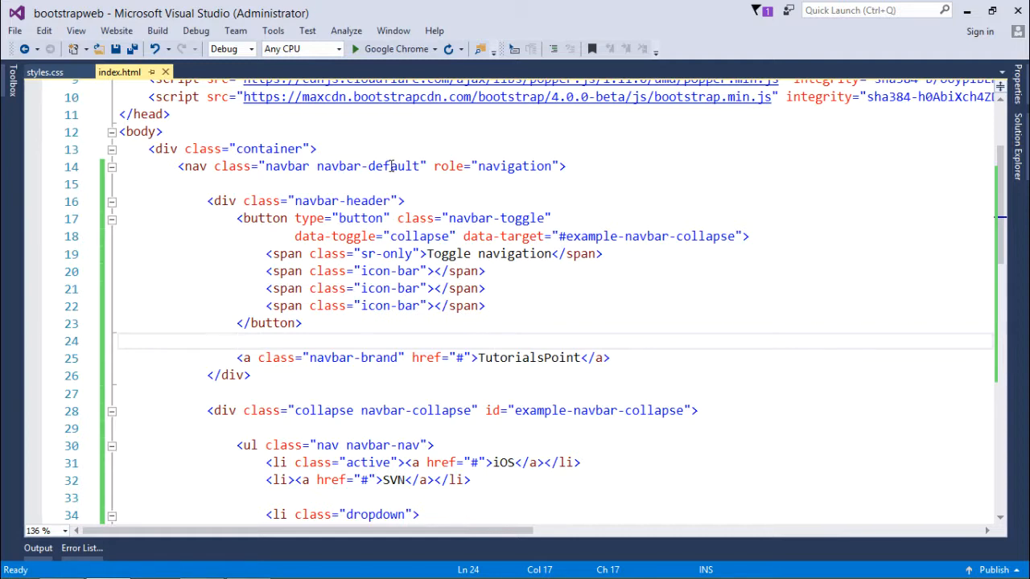
left_click(380, 166)
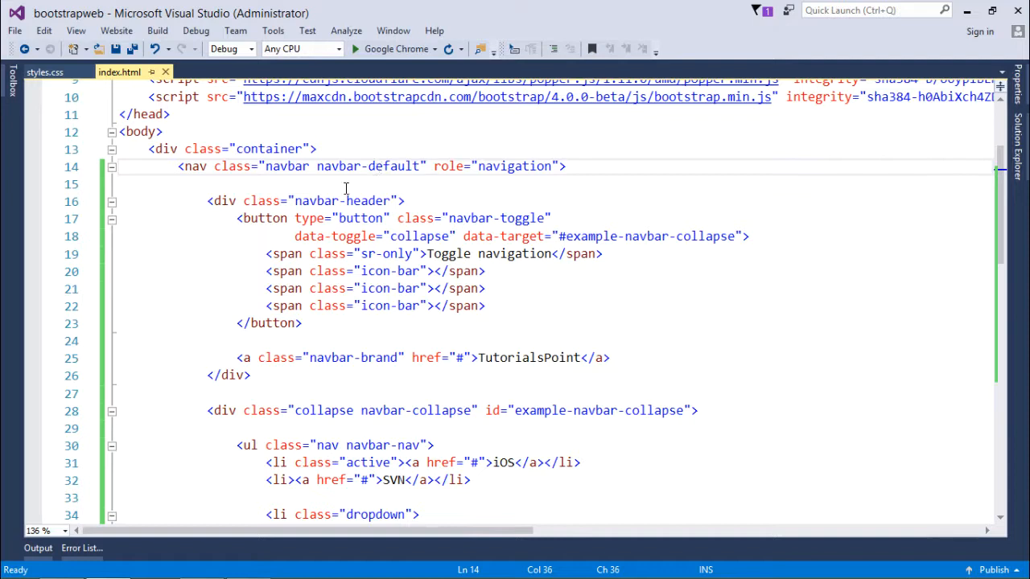
mouse_move(370, 200)
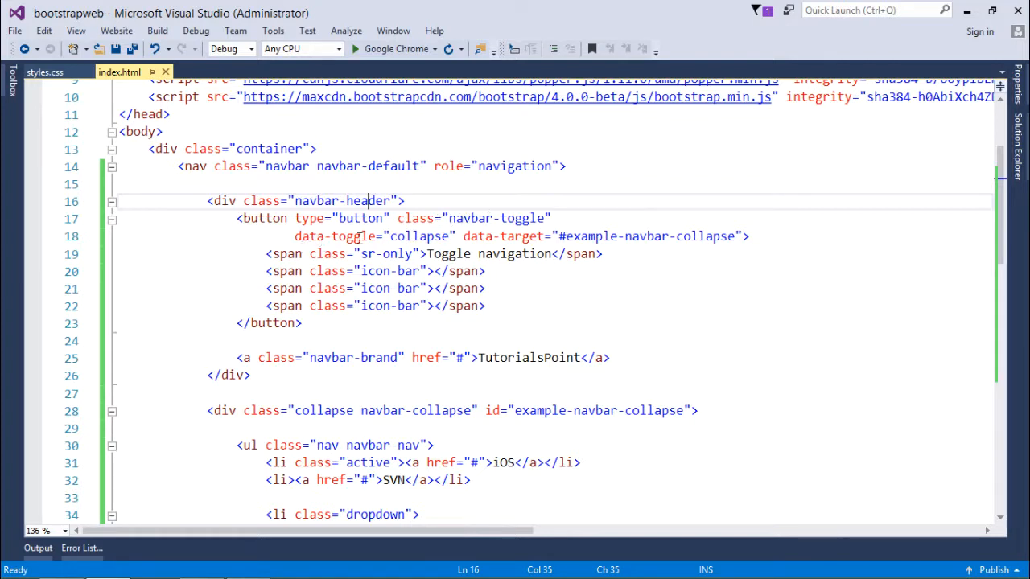
double_click(419, 235)
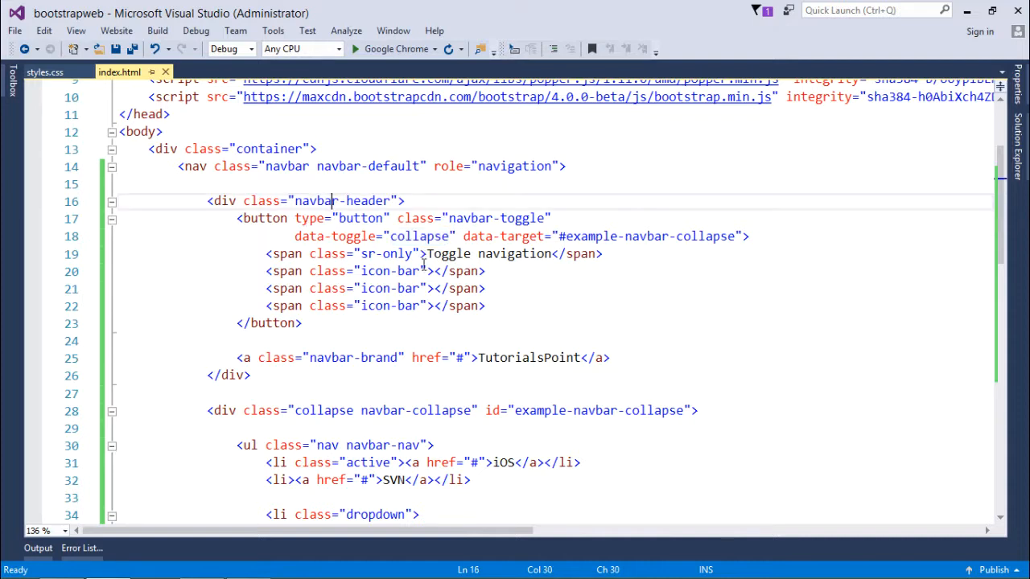
double_click(528, 357)
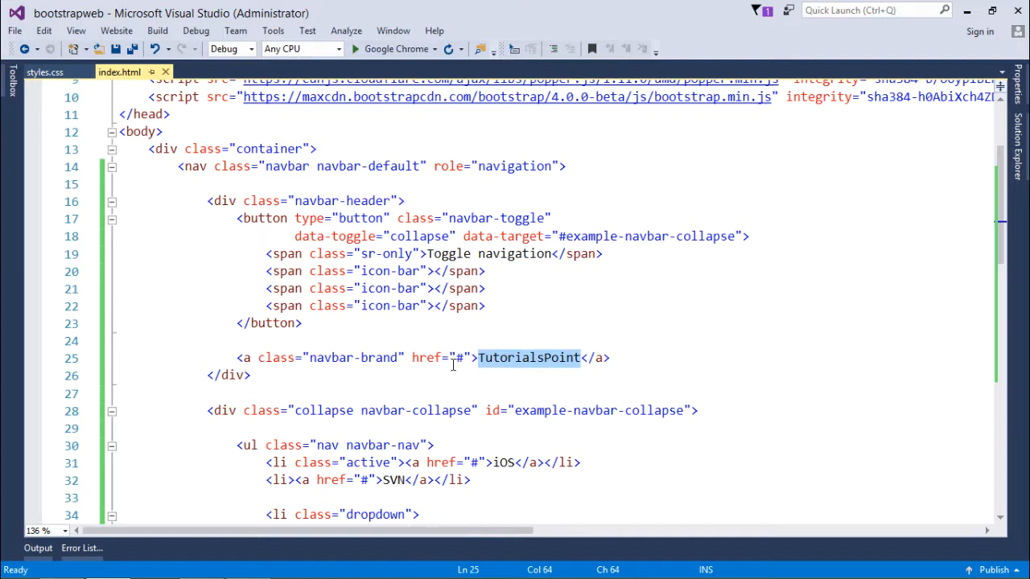
left_click(304, 322)
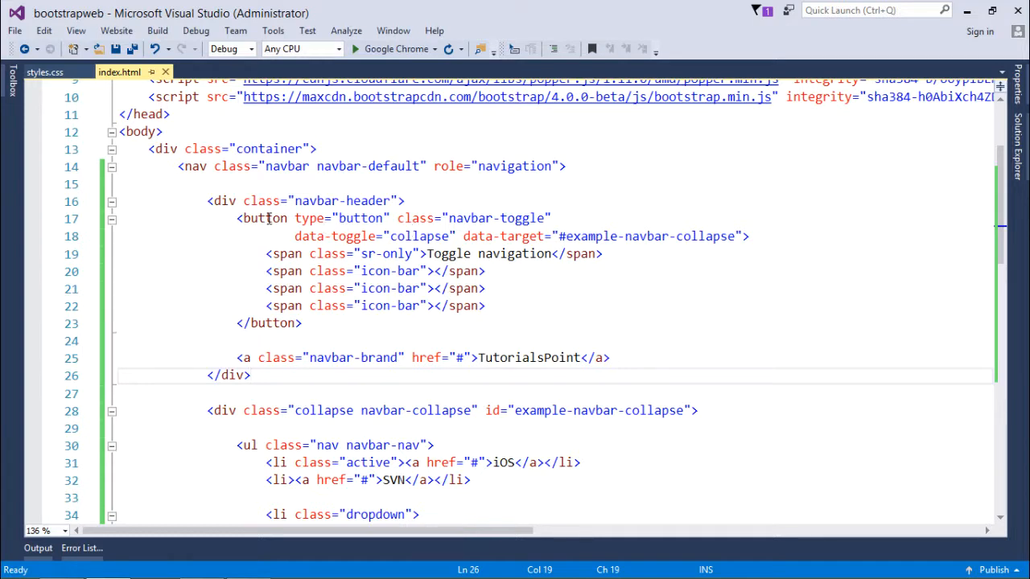
left_click_drag(237, 219, 331, 305)
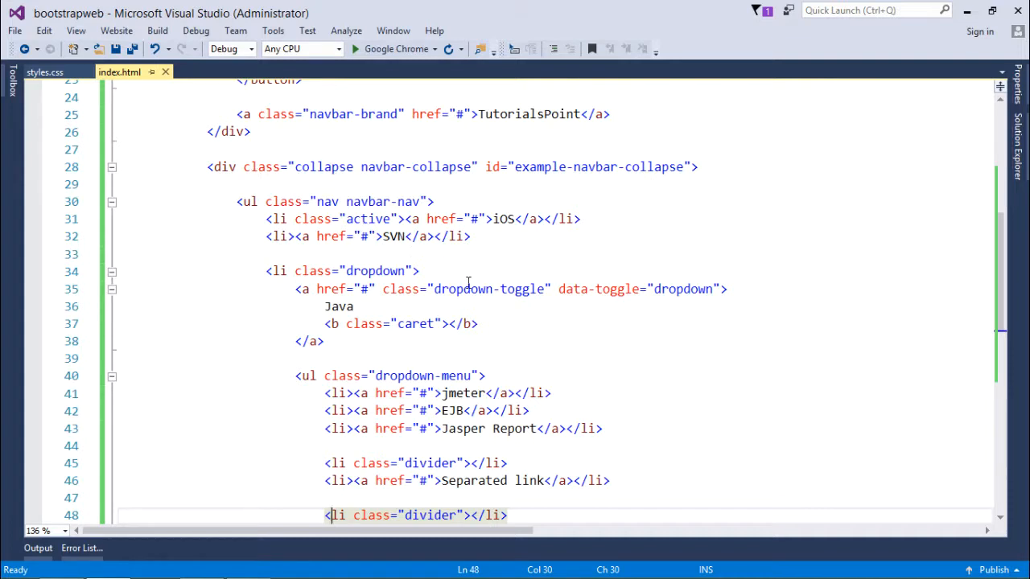
mouse_move(582, 247)
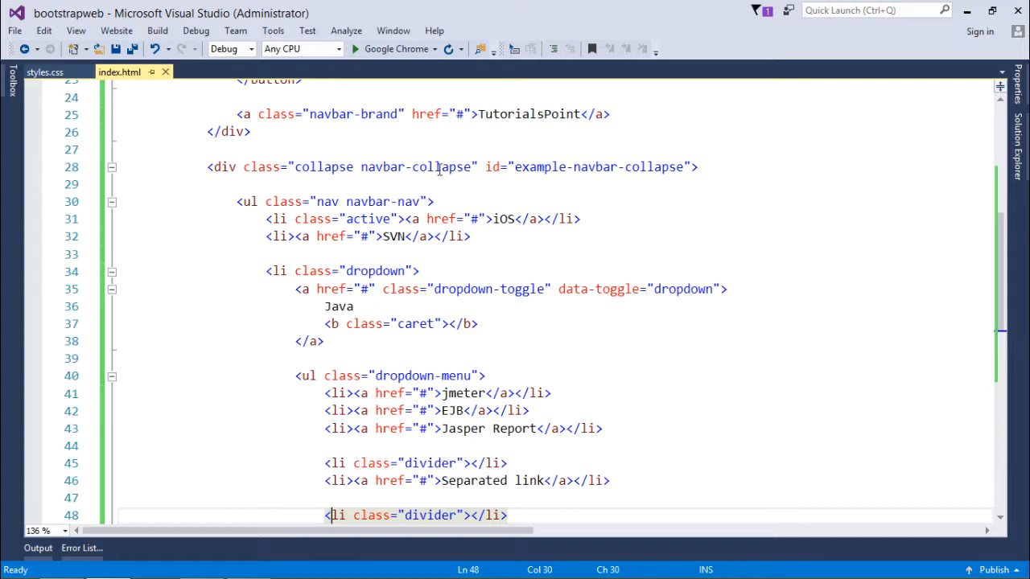
- Review the collapse navbar-collapse classes and run the page in Google Chrome
double_click(441, 166)
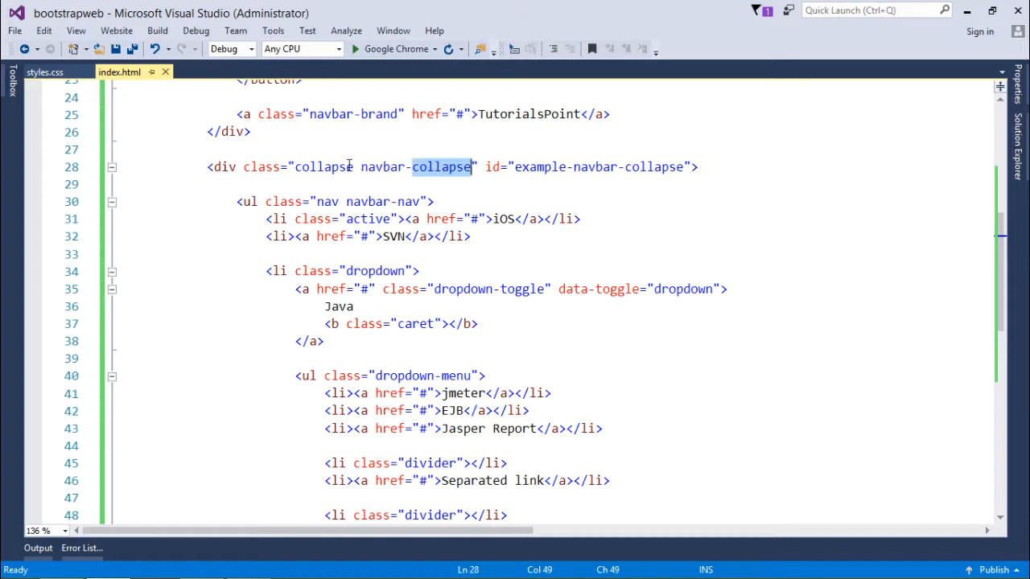
double_click(324, 165)
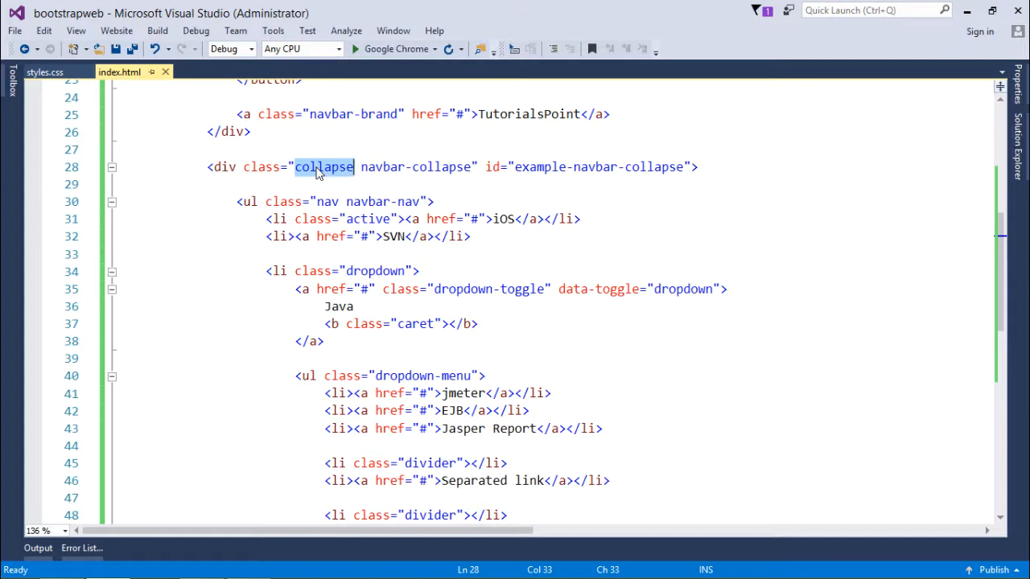
mouse_move(304, 166)
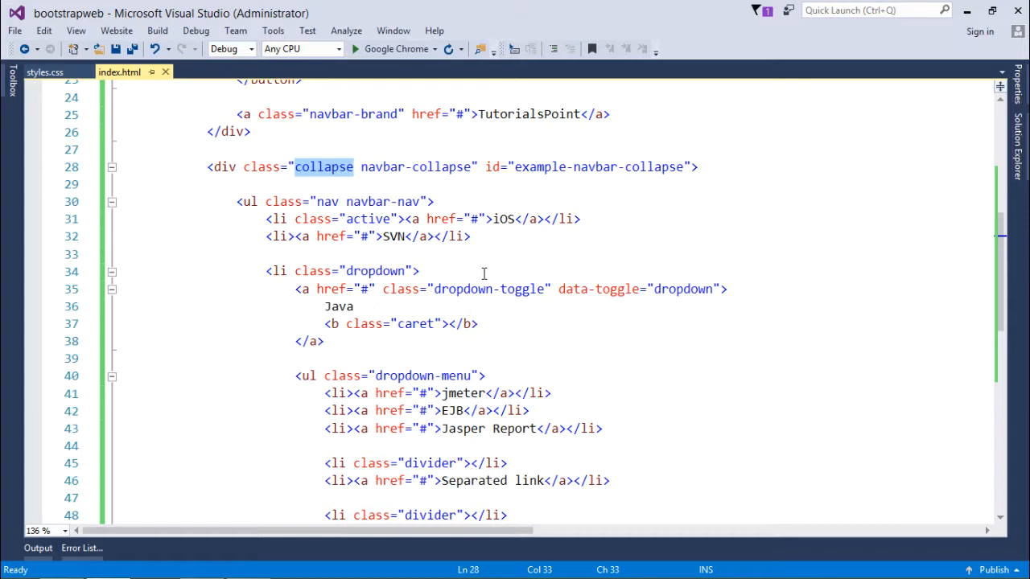
mouse_move(460, 274)
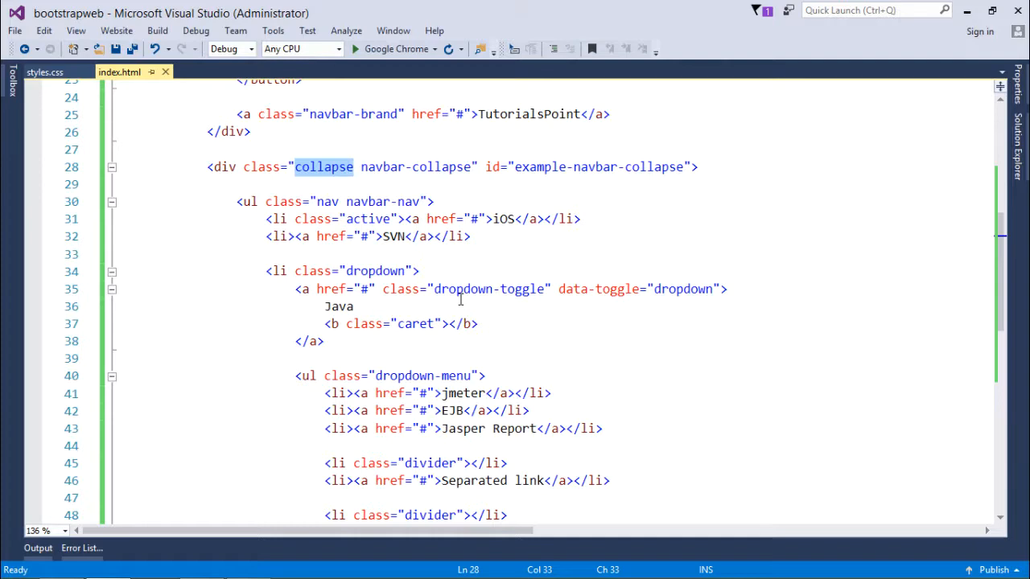
mouse_move(394, 49)
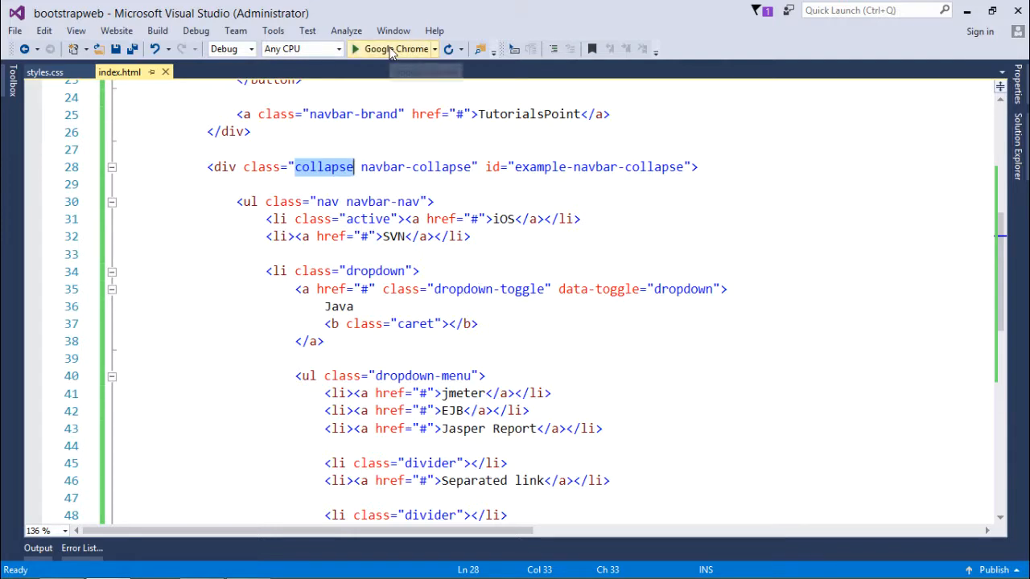
left_click(392, 48)
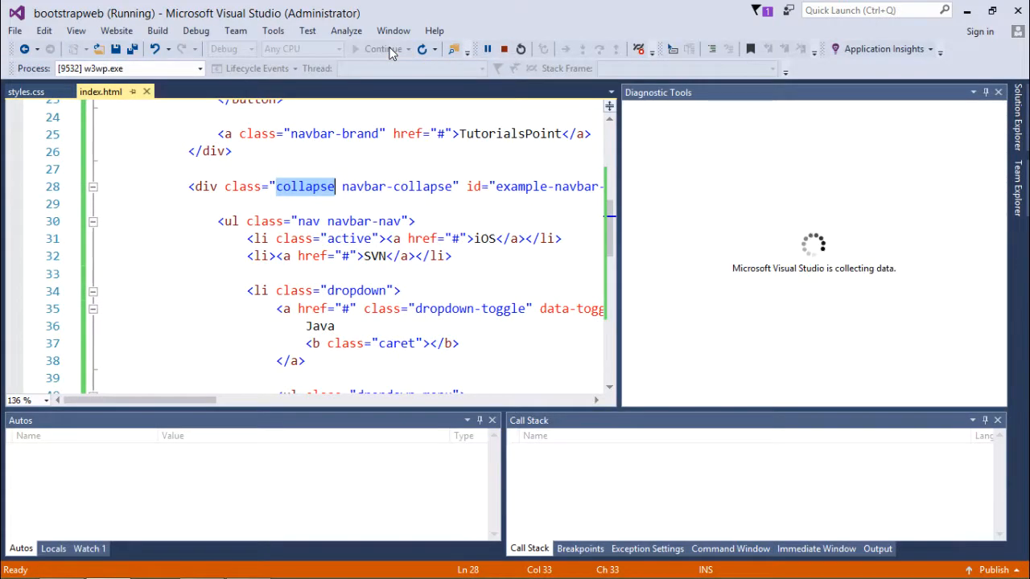
left_click(391, 49)
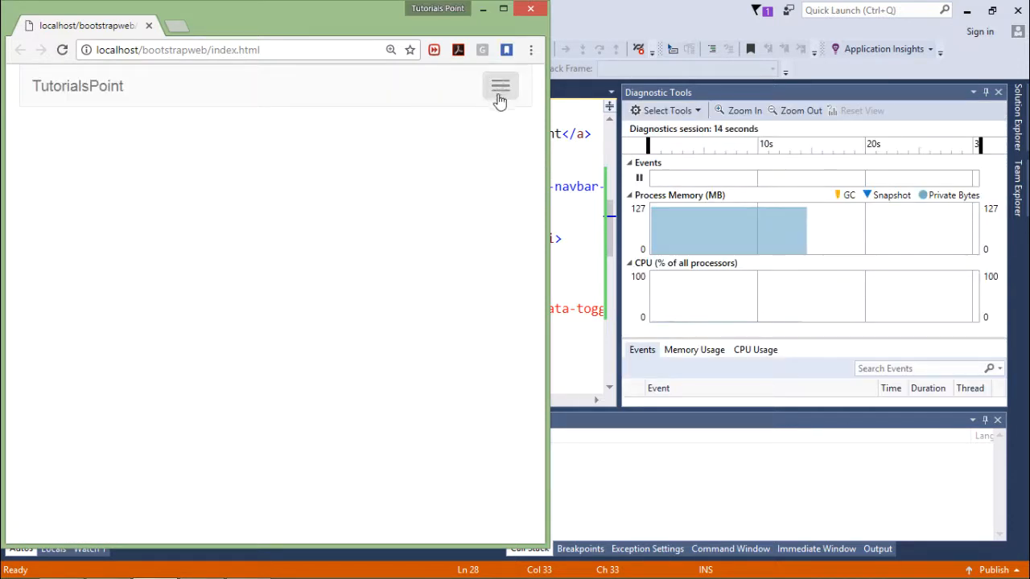
- Expand the collapsed menu, open the Java dropdown, then collapse and re-expand via the brand link
left_click(499, 87)
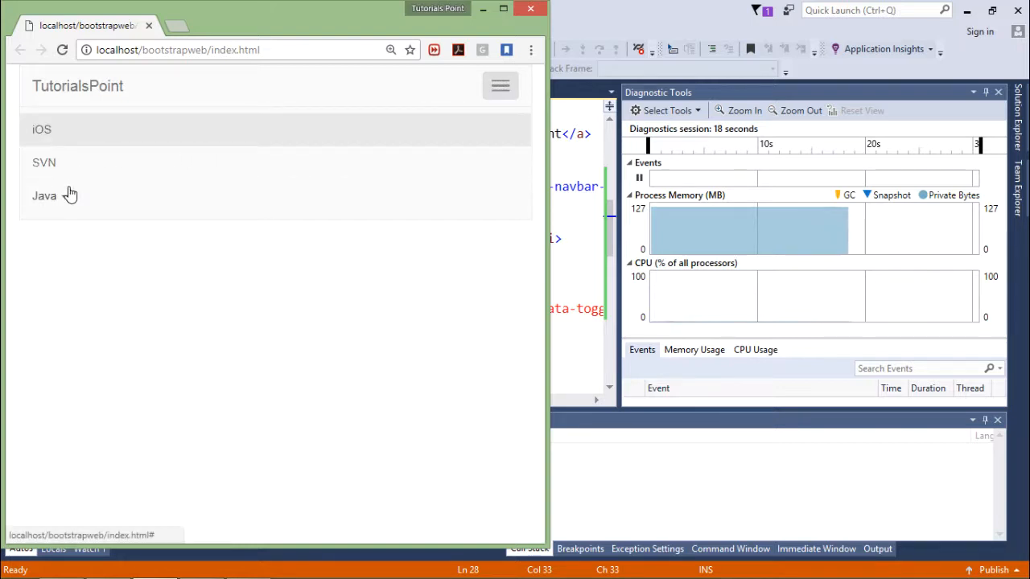
left_click(45, 196)
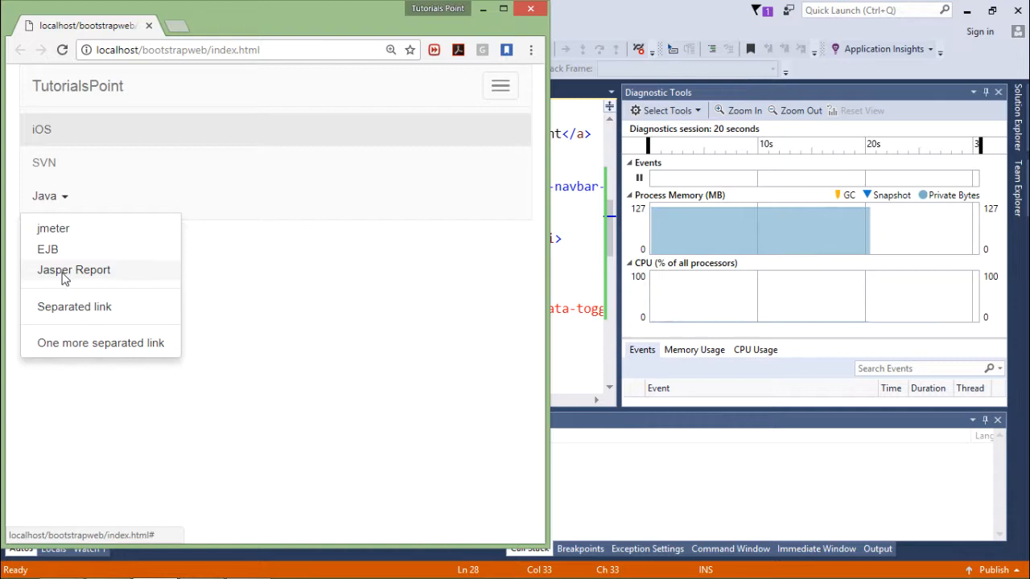
mouse_move(290, 218)
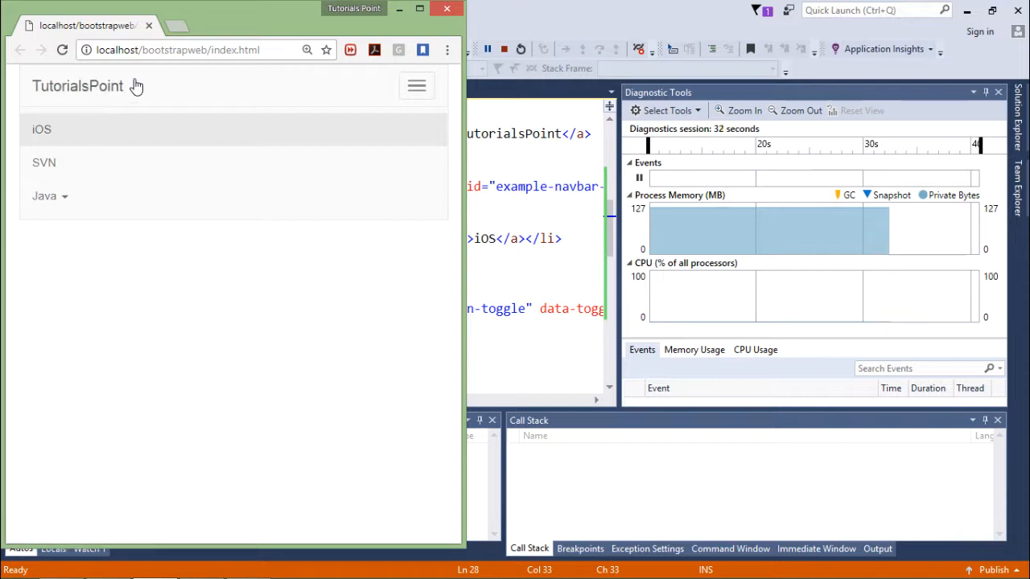
left_click(77, 87)
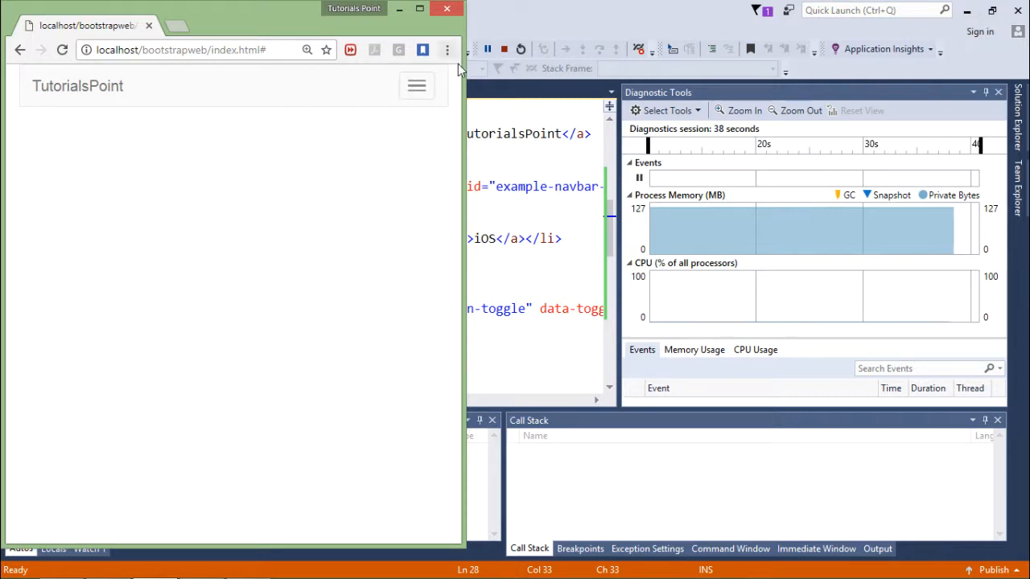
left_click(416, 87)
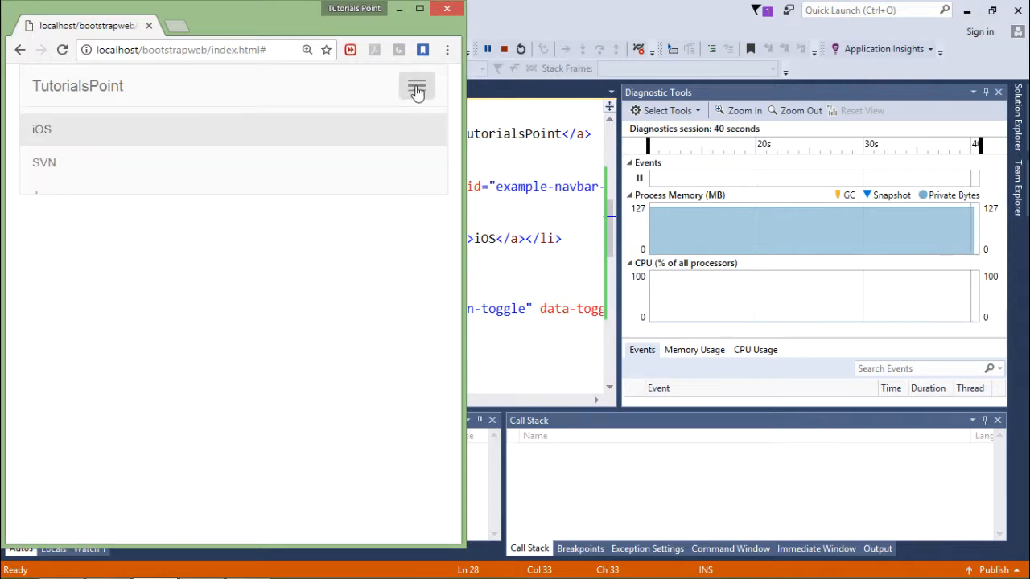